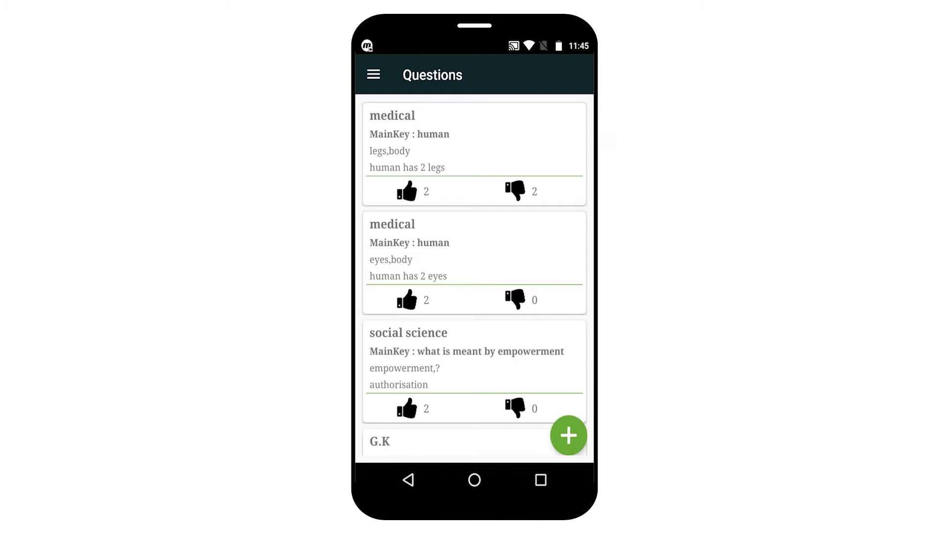
Browse the questions list with topics and vote counts, then view the registered users list
scroll(down, 3)
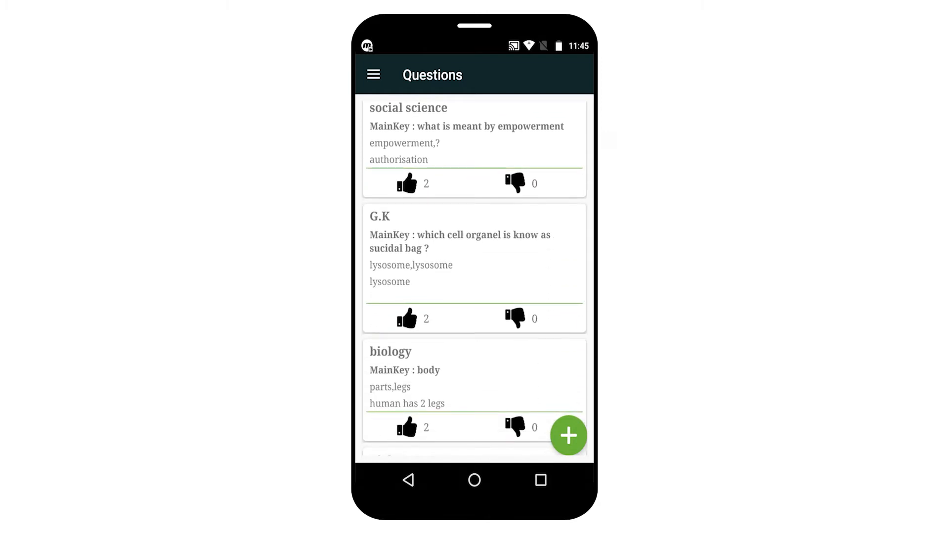
scroll(down, 3)
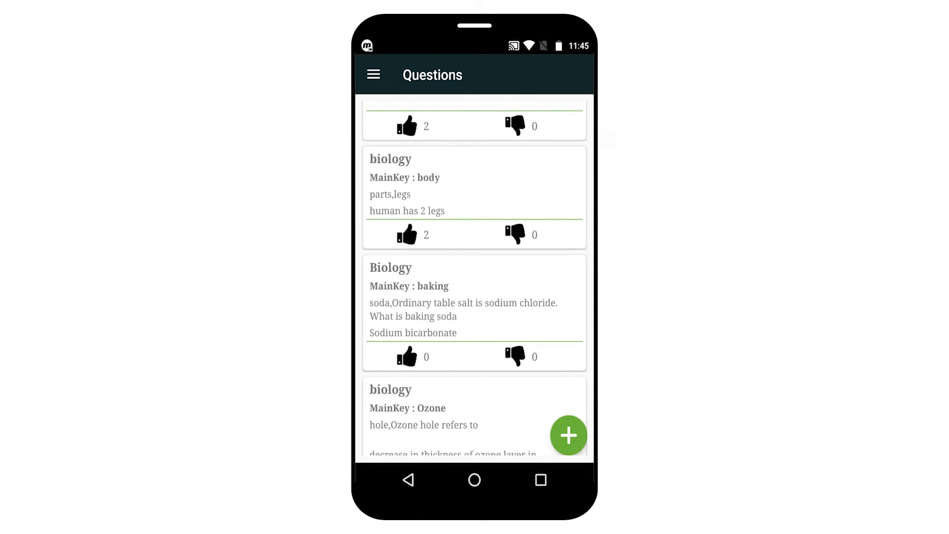
click(568, 435)
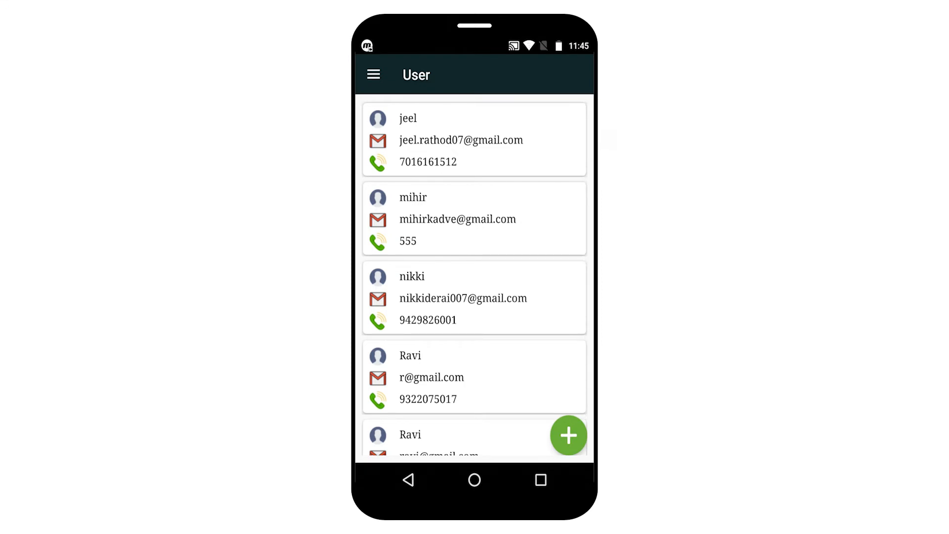
View the feedback list showing 'Nice application' (2018/02/08), ending back at the Login screen
click(373, 75)
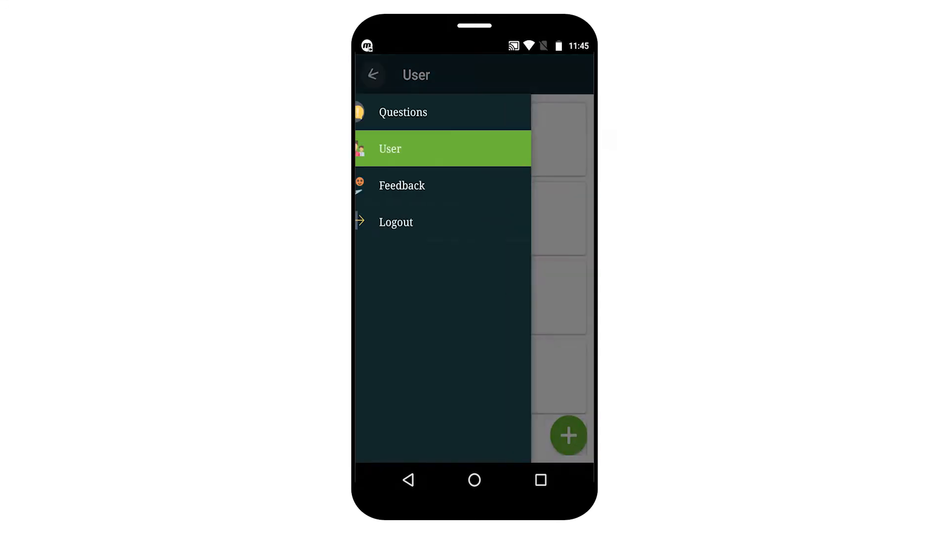
click(401, 185)
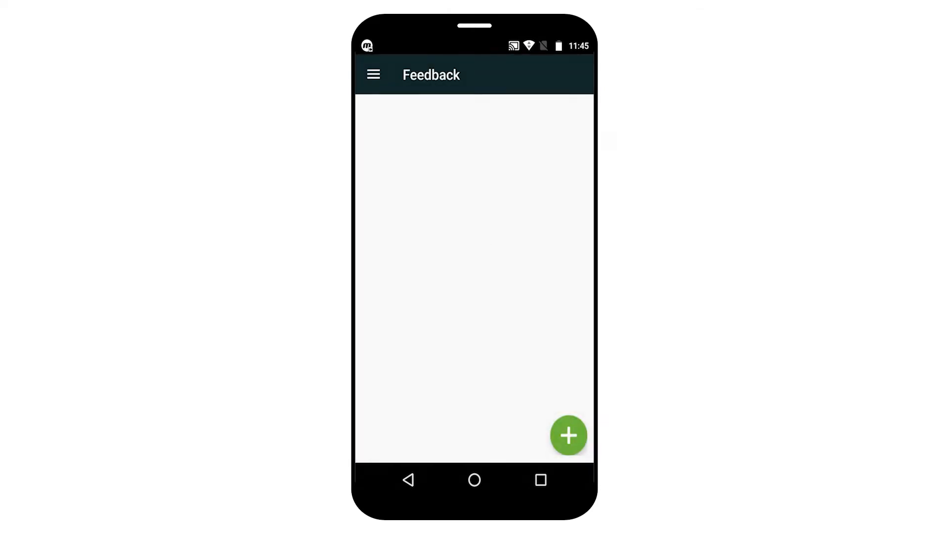
click(567, 434)
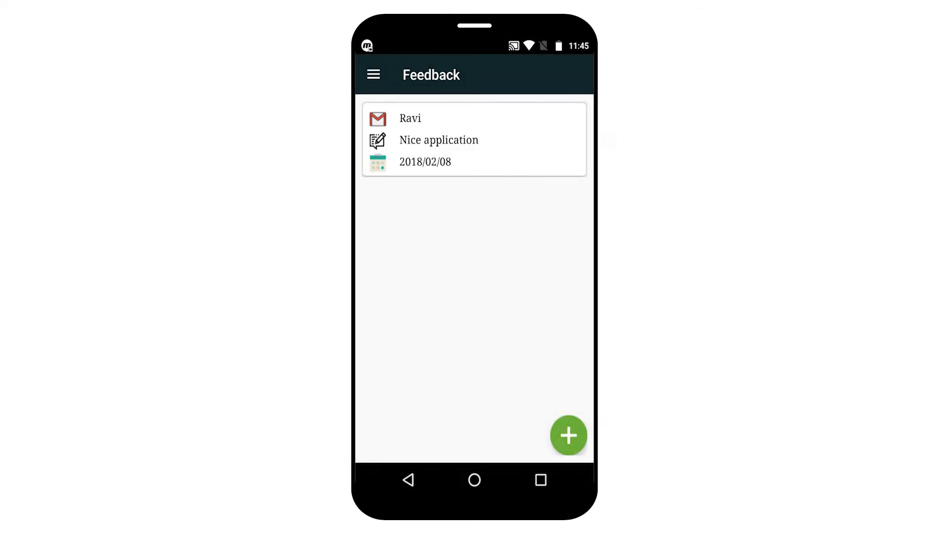
click(373, 74)
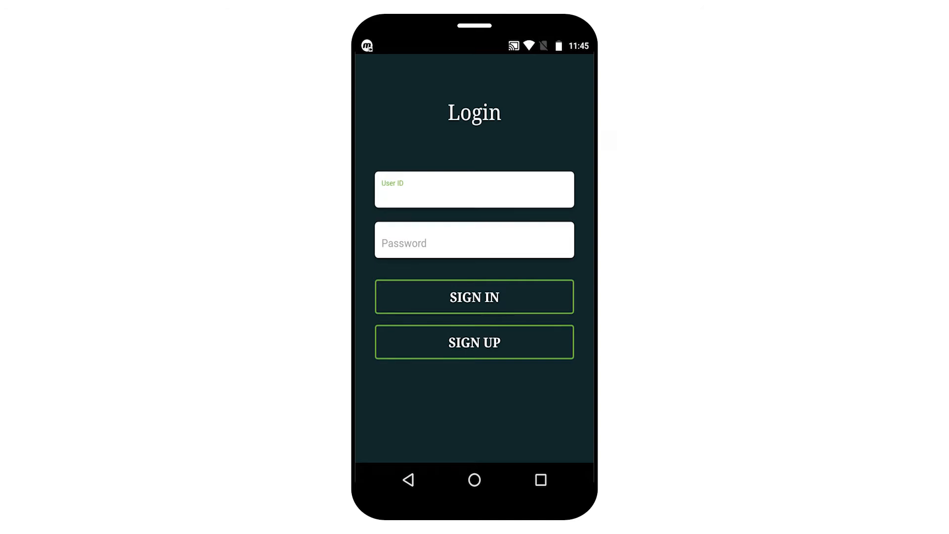
click(474, 341)
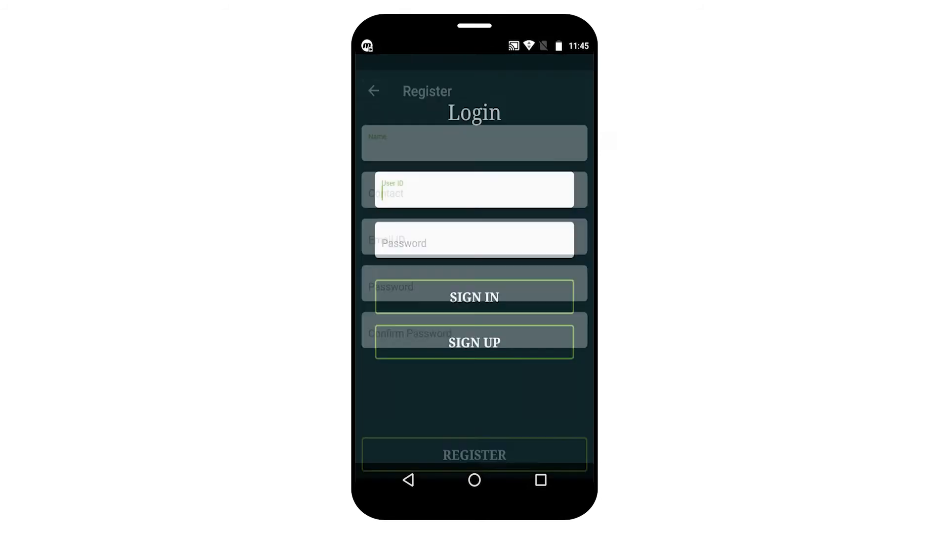
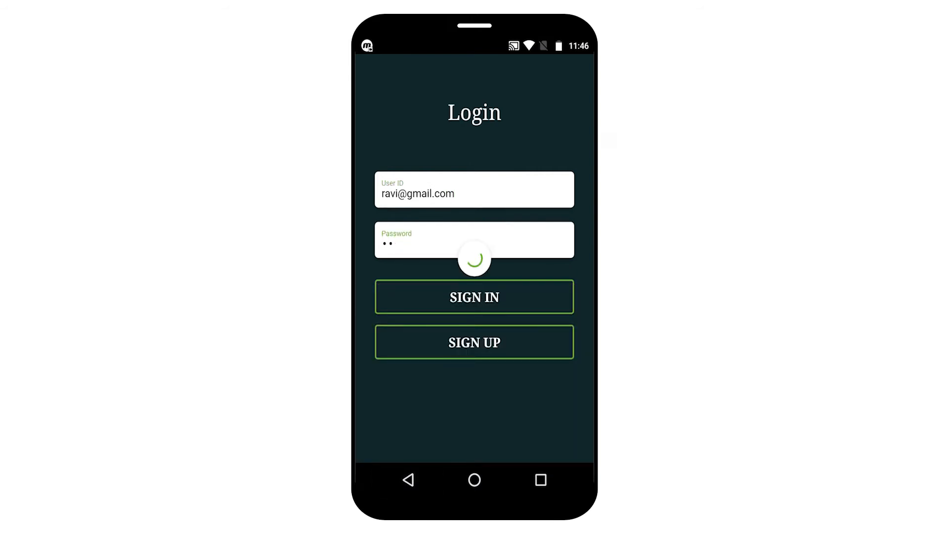
click(474, 296)
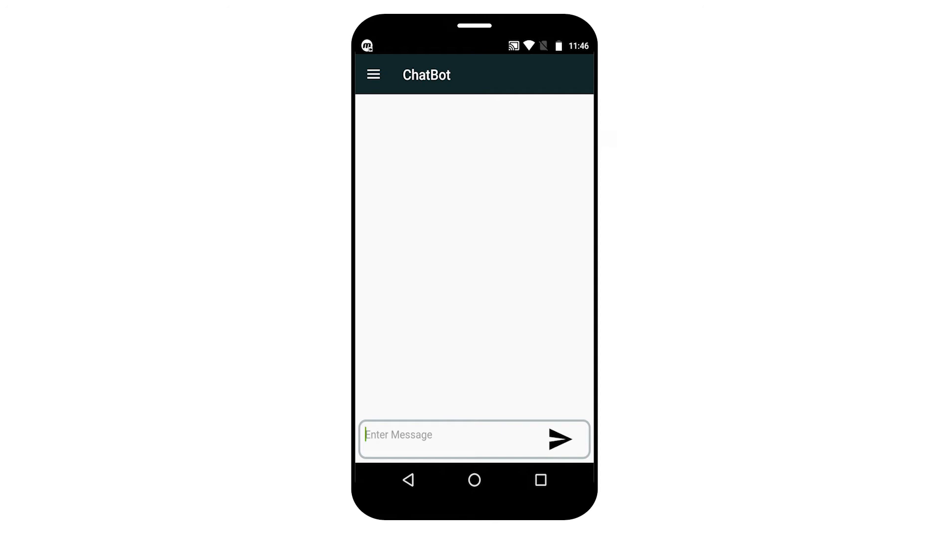
Ask 'Adult human has how many teeth' and like the bot's 32-teeth answer
click(448, 434)
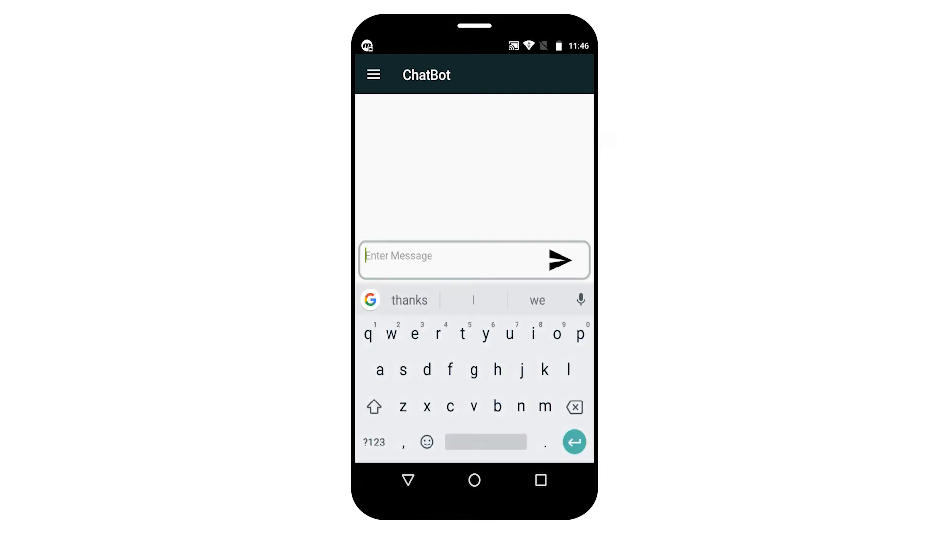
text(Adult human has)
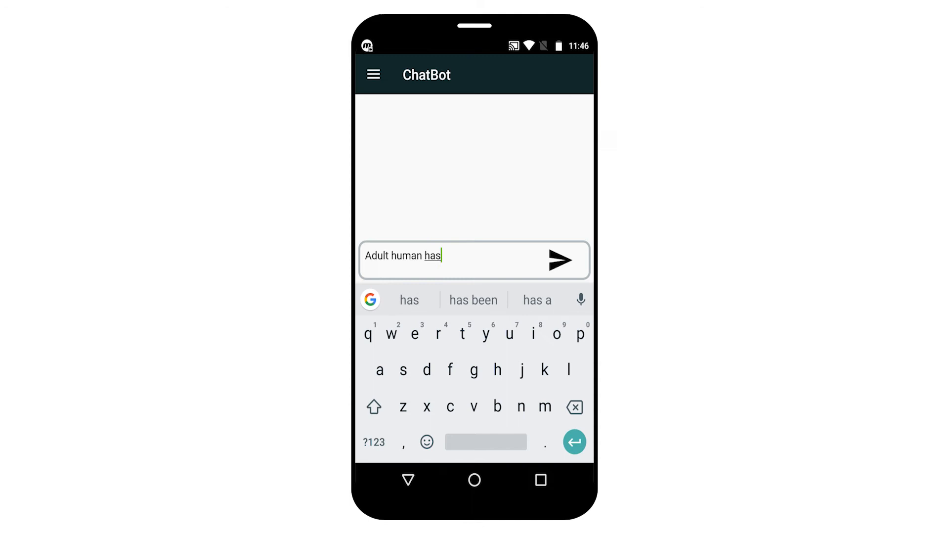
text(how many teeth)
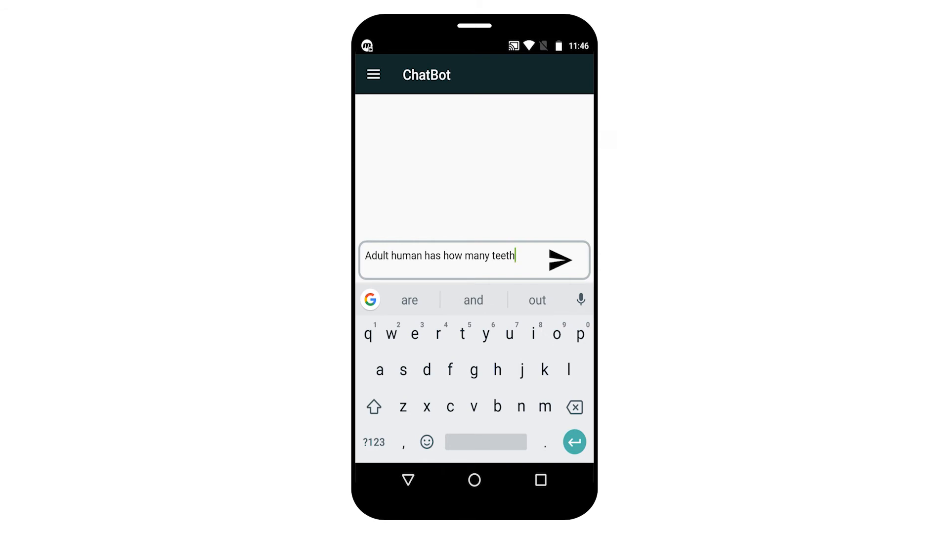
click(560, 259)
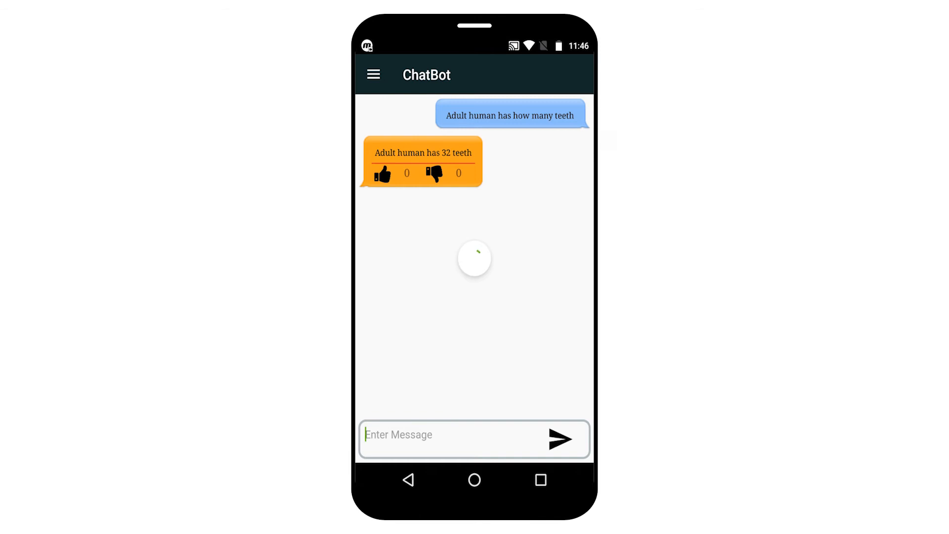
click(382, 173)
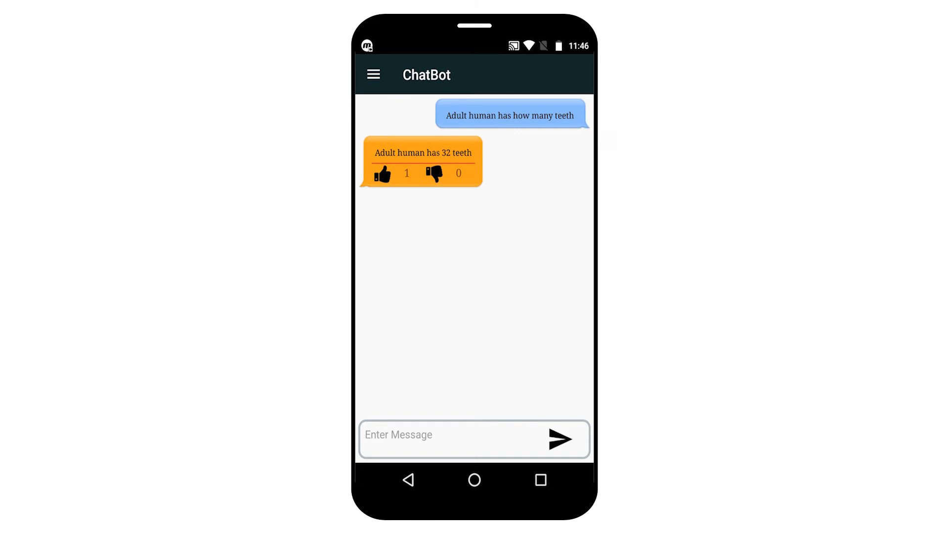
click(447, 434)
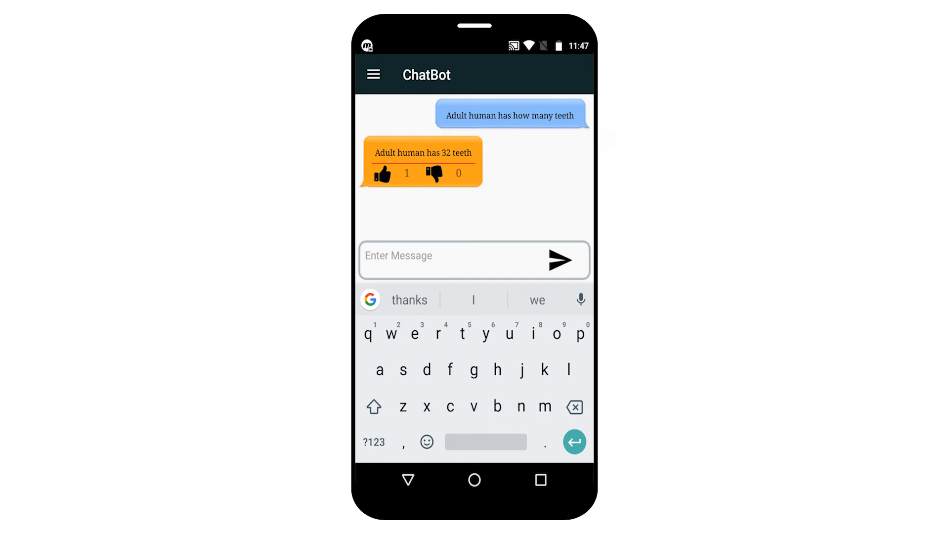
Ask 'winner of 2018 ipl' and search Google after No Result Found
text(winner of 2018 ipl)
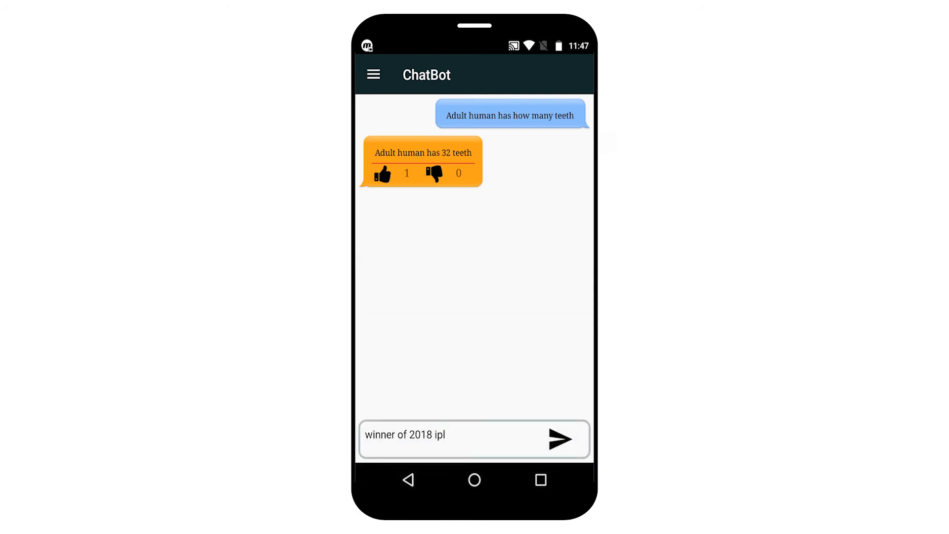
click(558, 439)
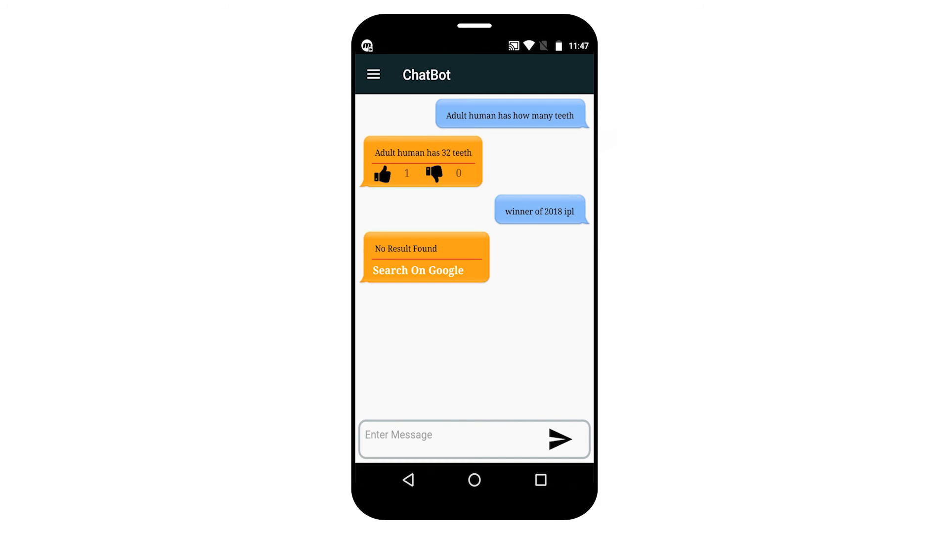
click(417, 270)
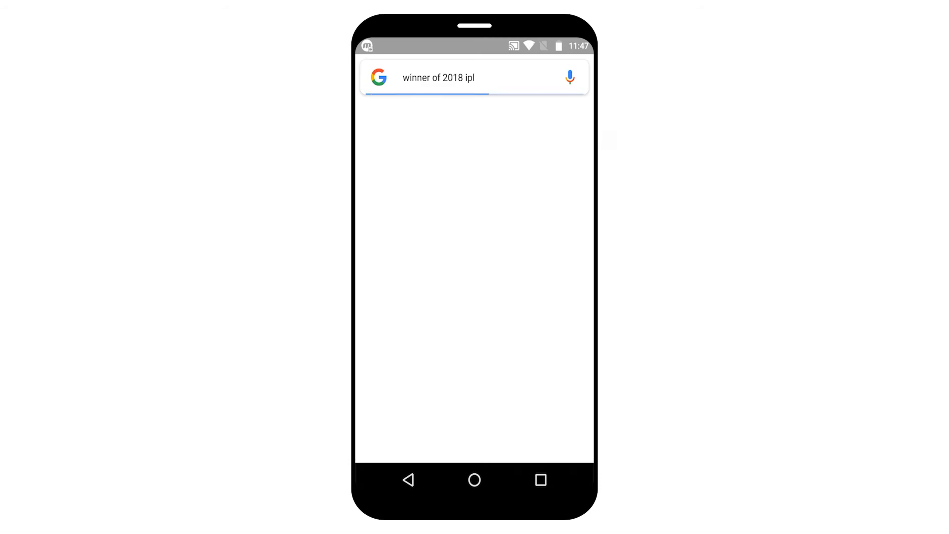
Leave the 2018 IPL Google results and return to the ChatBot conversation
key(Enter)
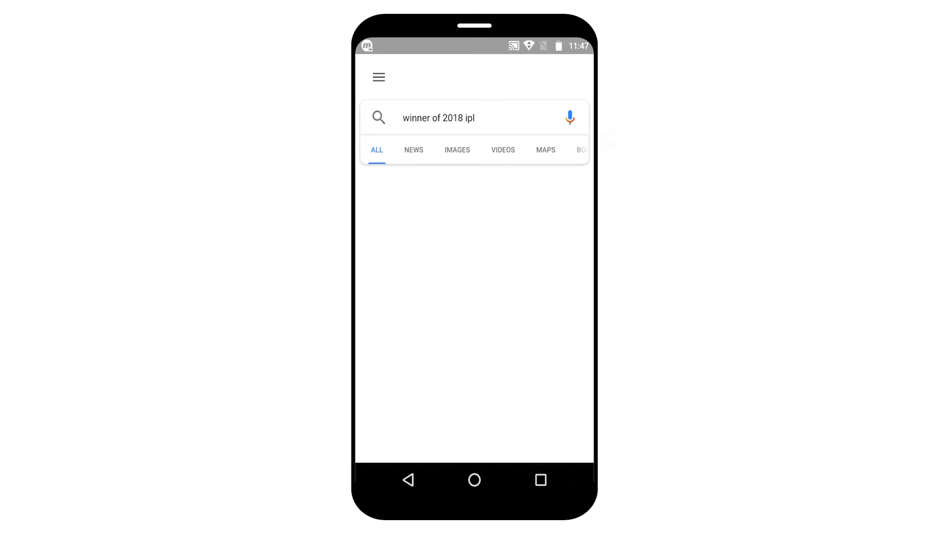
key(Enter)
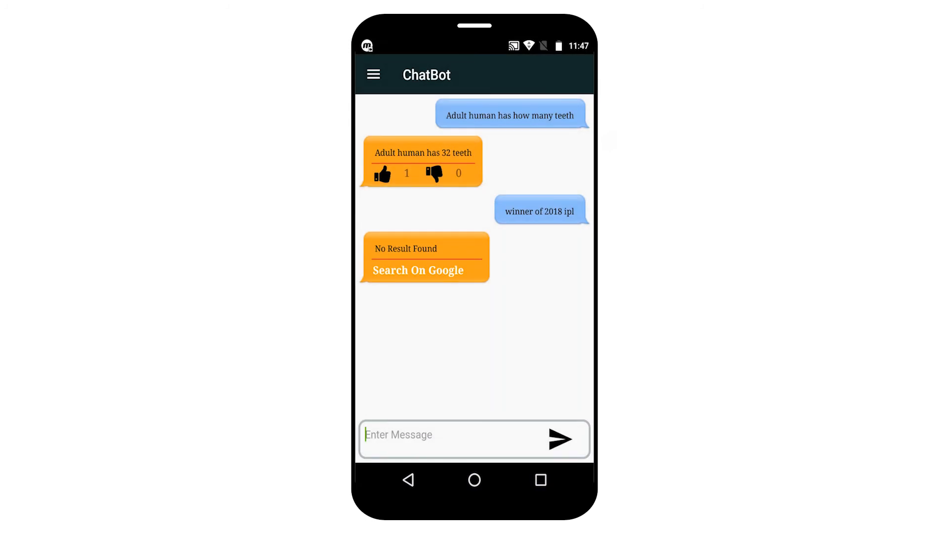
Go to the feedback form and begin typing 'nice appli' as feedback
click(372, 75)
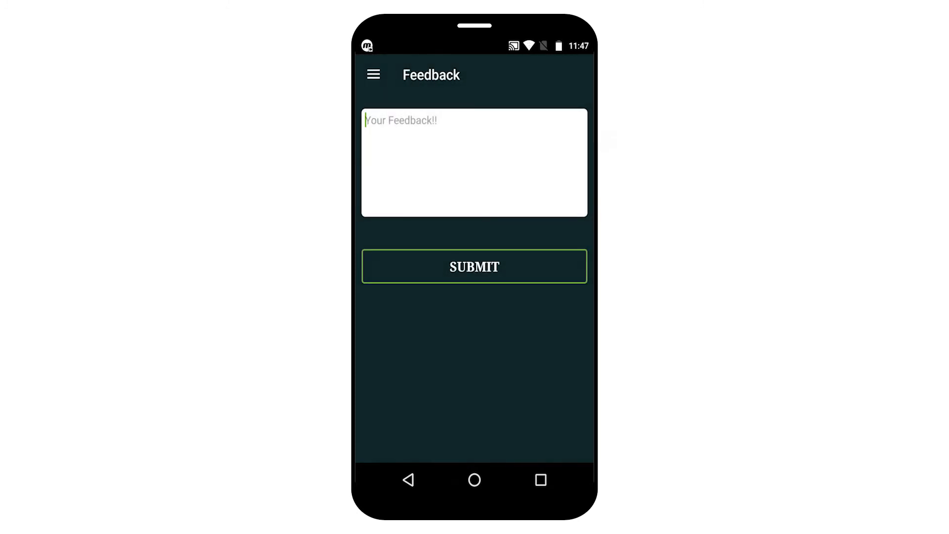
click(474, 162)
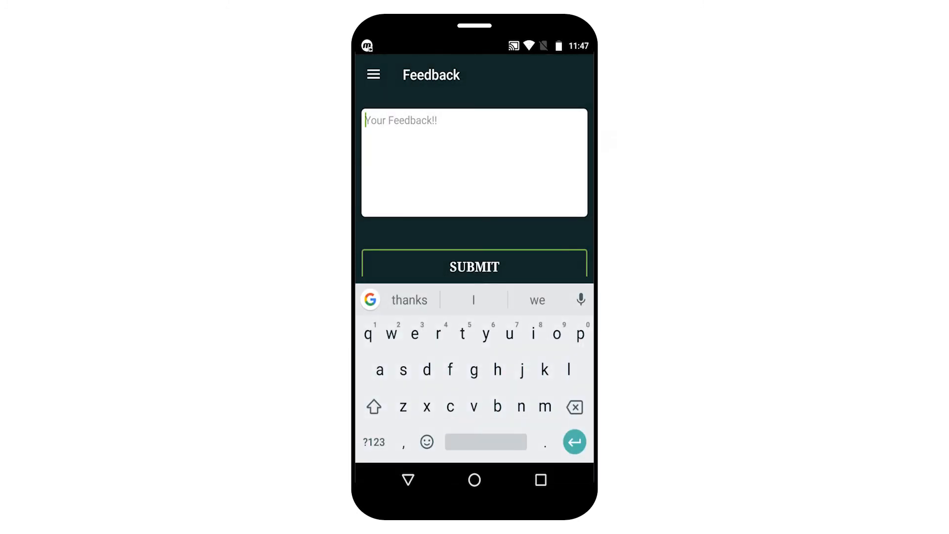
text(nice)
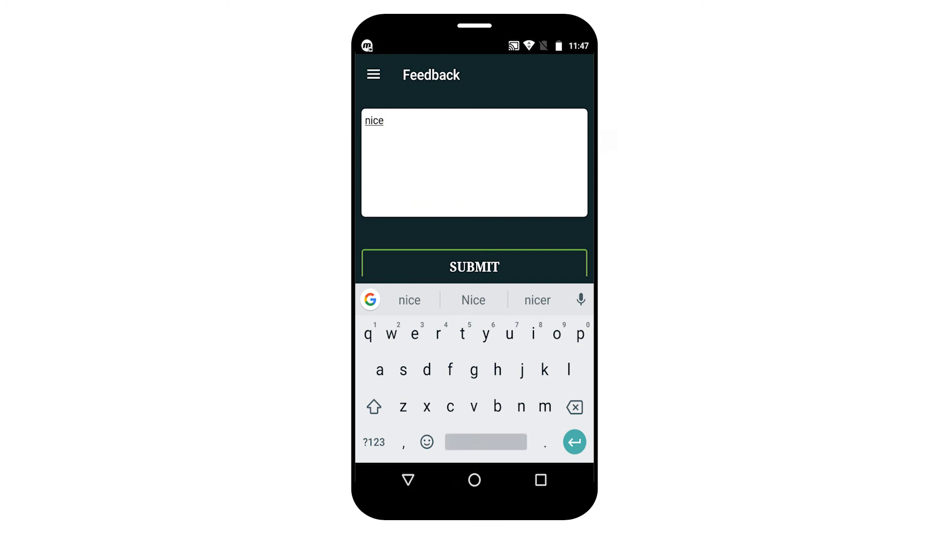
text(appli)
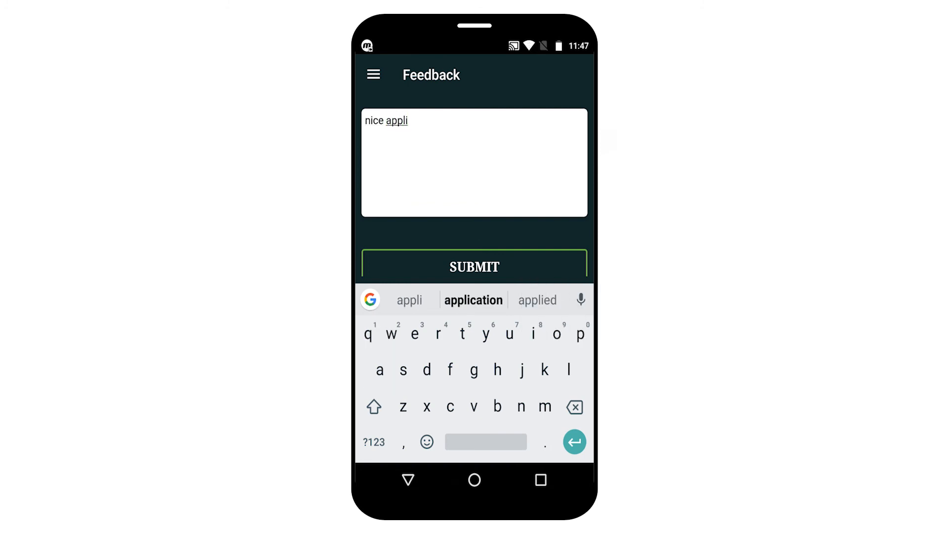